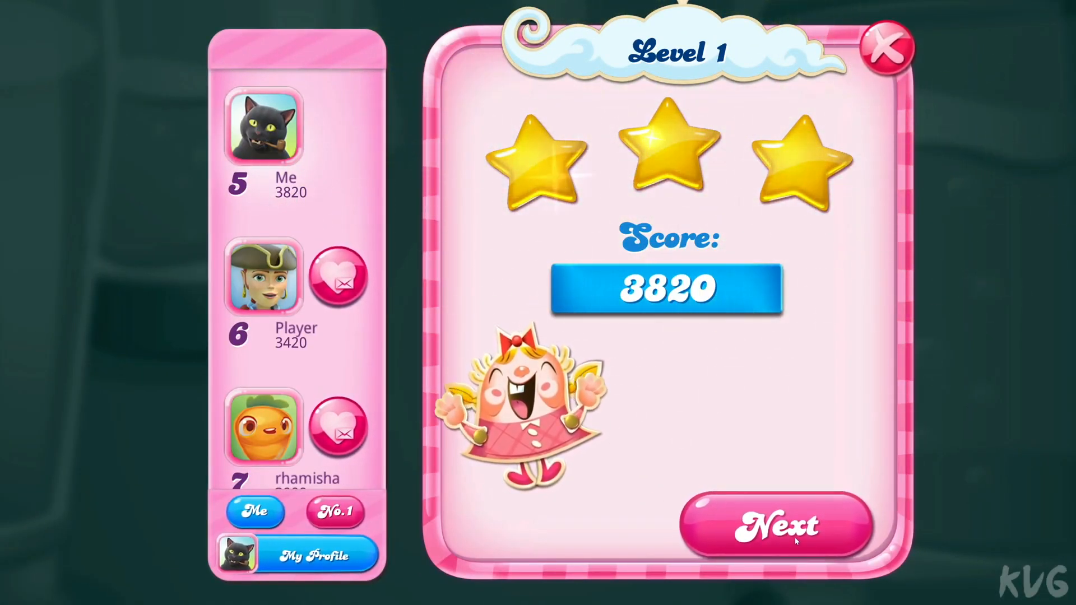
Dismiss the level results and scroll the release notes to the UI animation performance fix.
{"action": "left_click", "coordinate": [776, 526]}
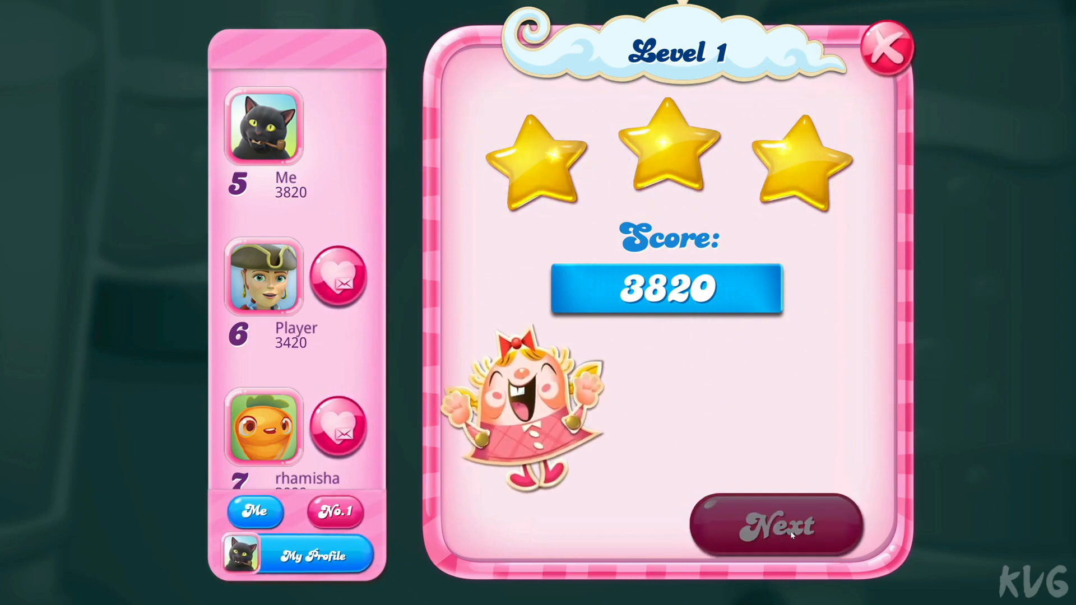
{"action": "left_click", "coordinate": [775, 525]}
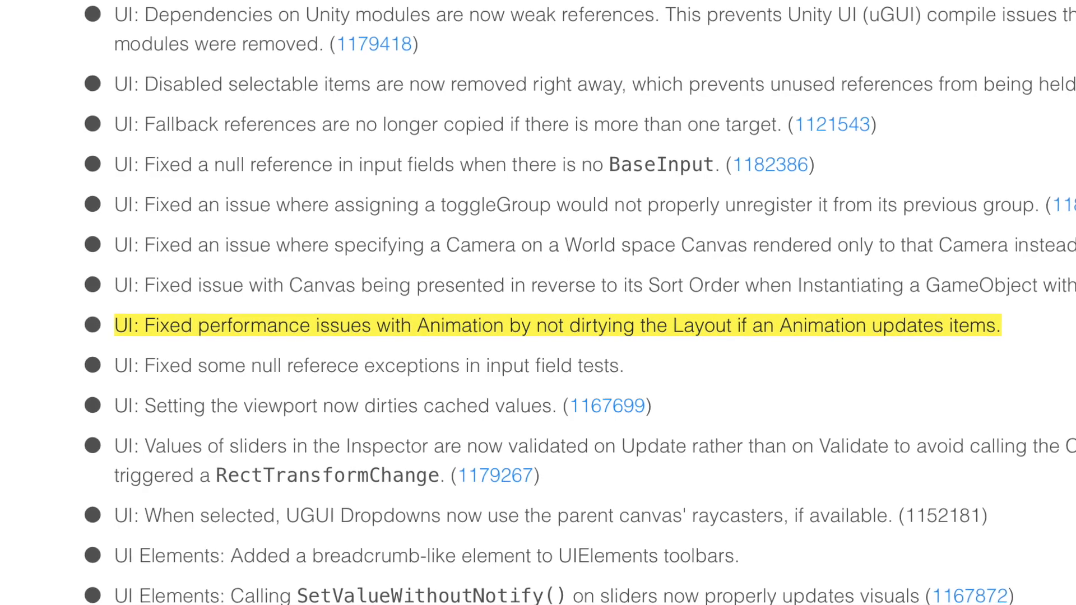
{"action": "scroll", "scroll_direction": "up", "scroll_amount": 3}
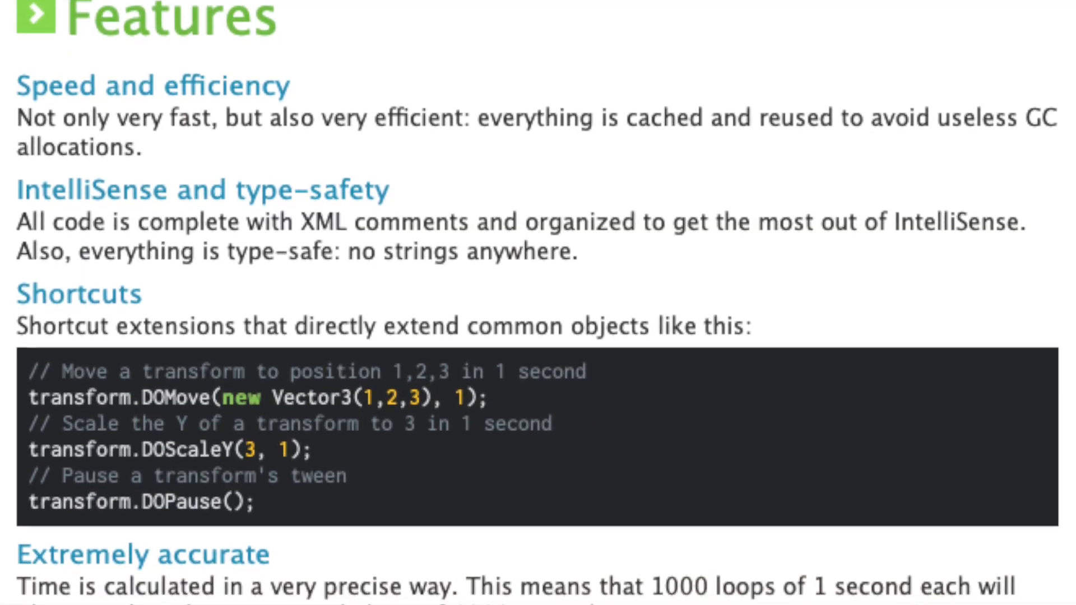
Scroll the DOTween homepage down to the Features shortcuts sample with DOMove and DOScaleY.
{"action": "scroll", "scroll_direction": "down", "scroll_amount": 3}
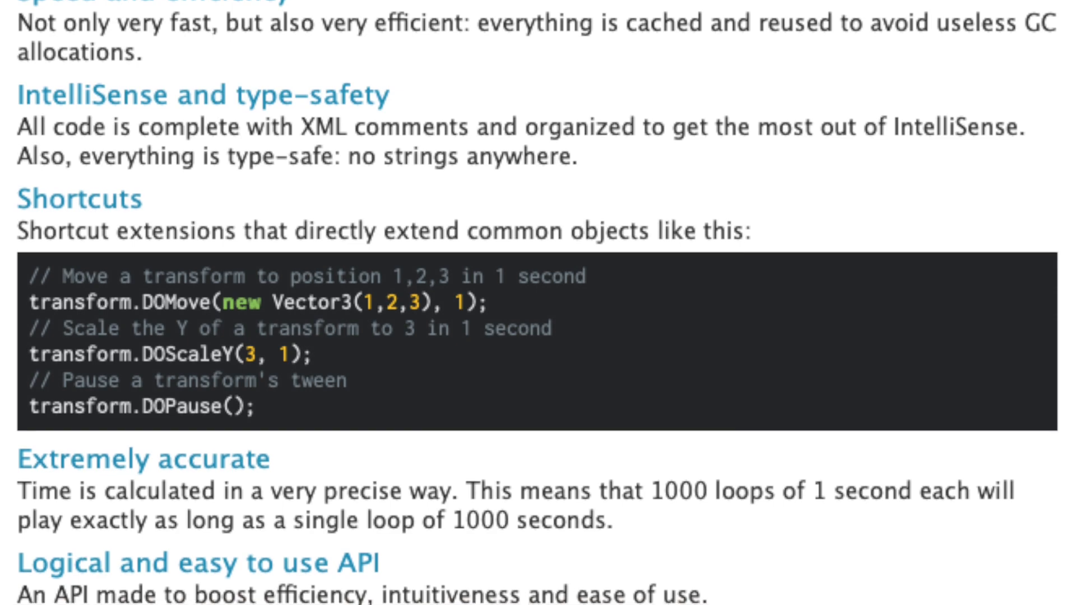
{"action": "scroll", "scroll_direction": "down", "scroll_amount": 3}
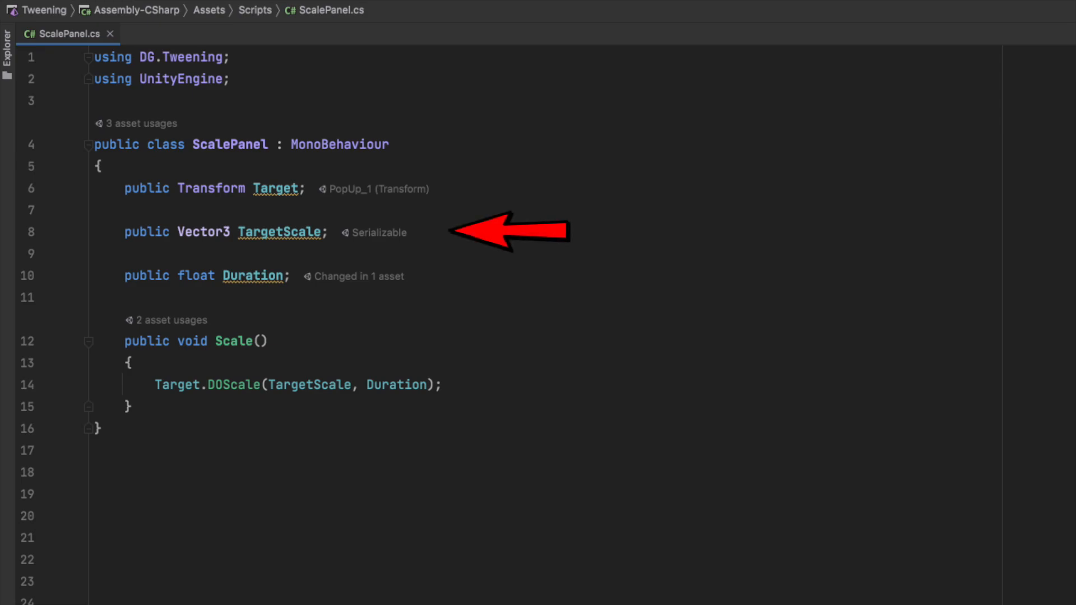
{"action": "mouse_move", "coordinate": [504, 275]}
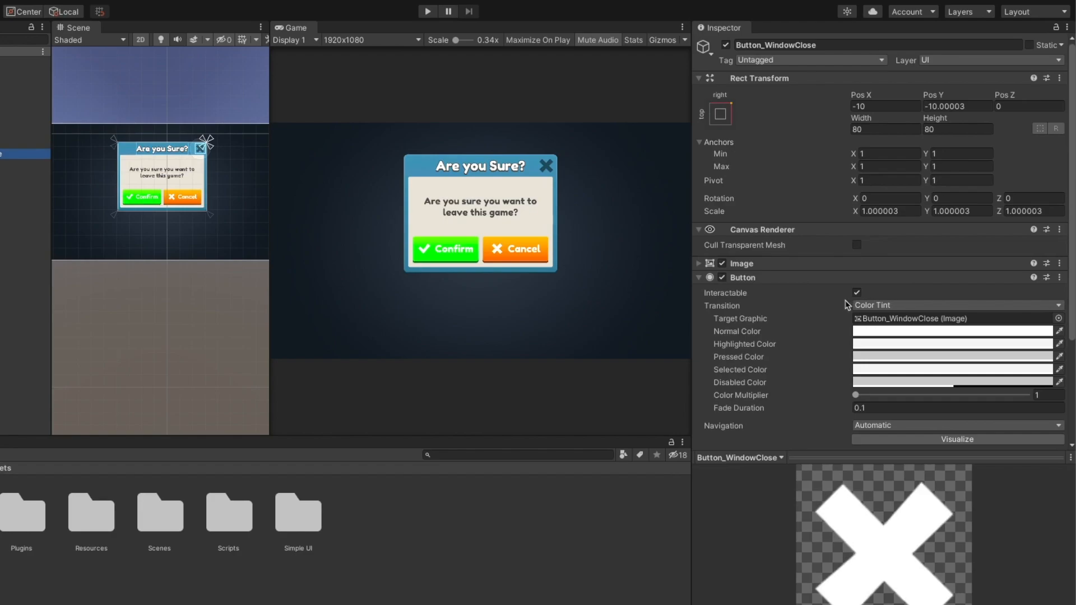
Scroll through Button_WindowClose's Inspector components.
{"action": "scroll", "scroll_direction": "down", "scroll_amount": 3}
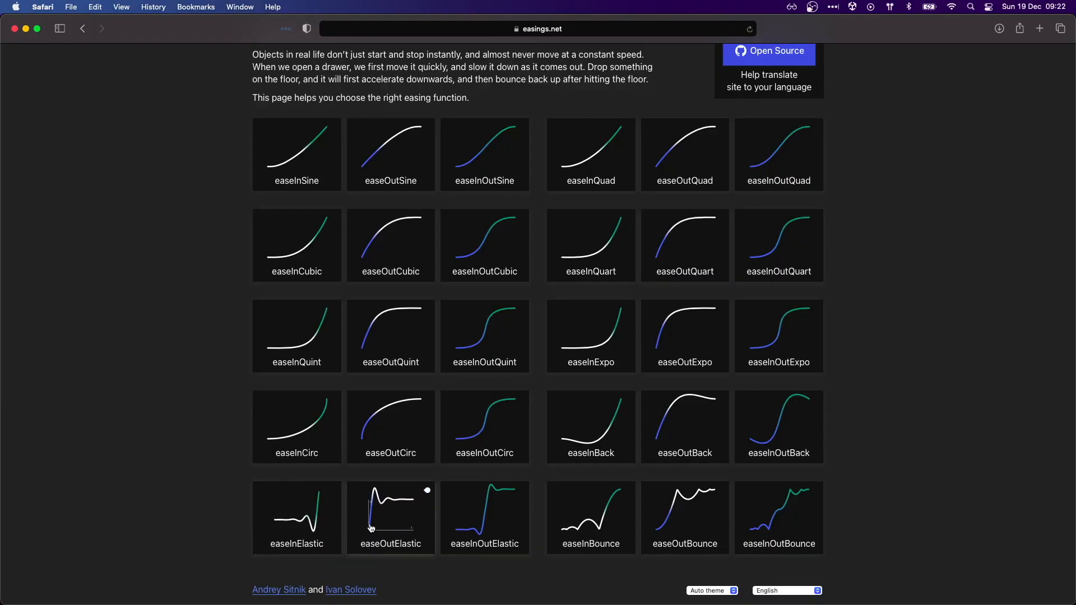
{"action": "mouse_move", "coordinate": [491, 523]}
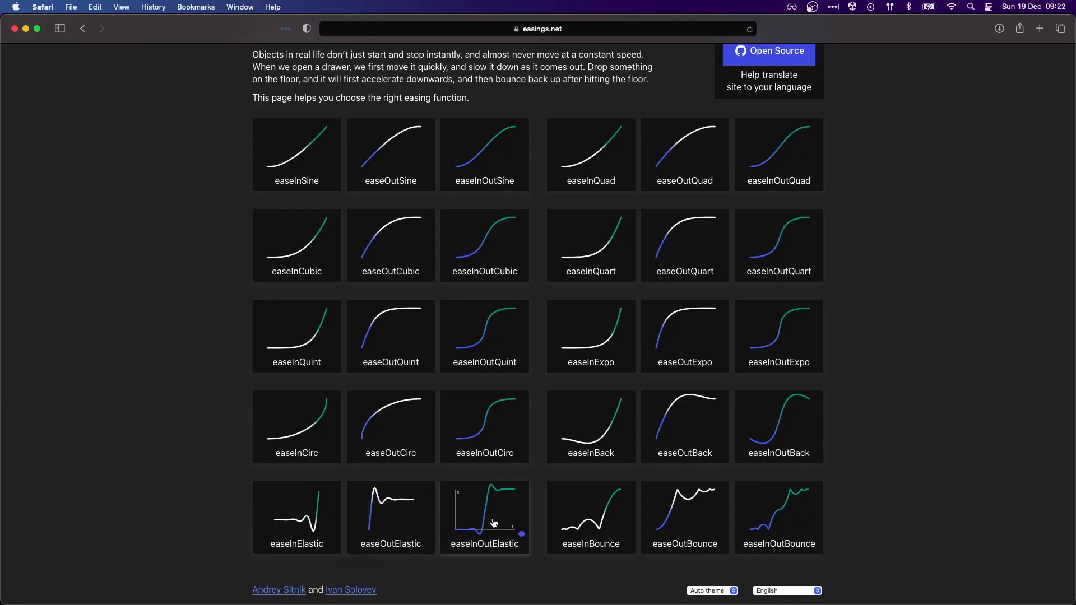
{"action": "mouse_move", "coordinate": [792, 436]}
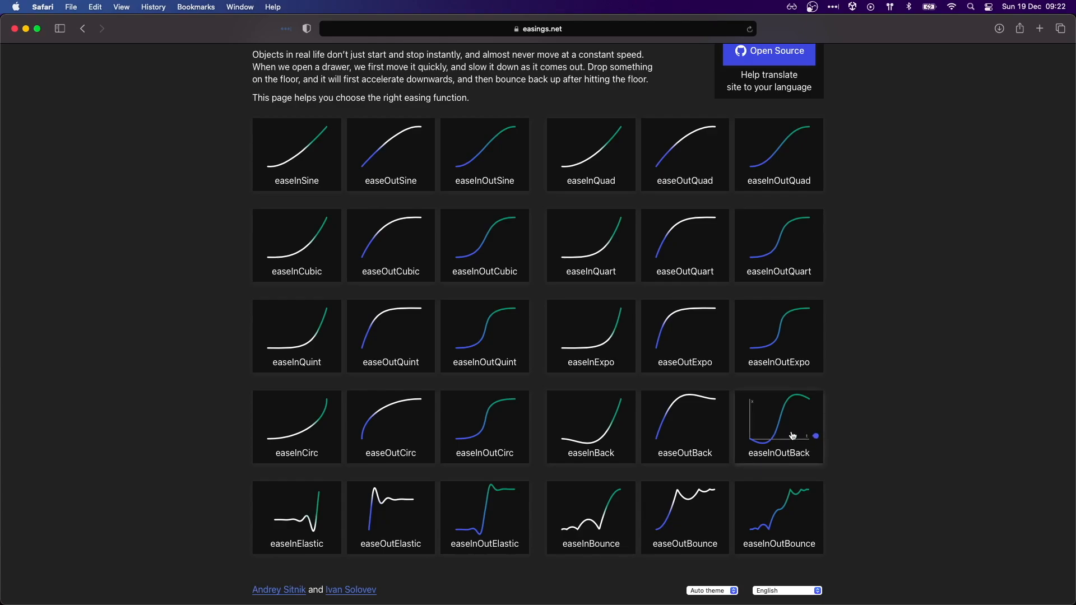
{"action": "mouse_move", "coordinate": [684, 433]}
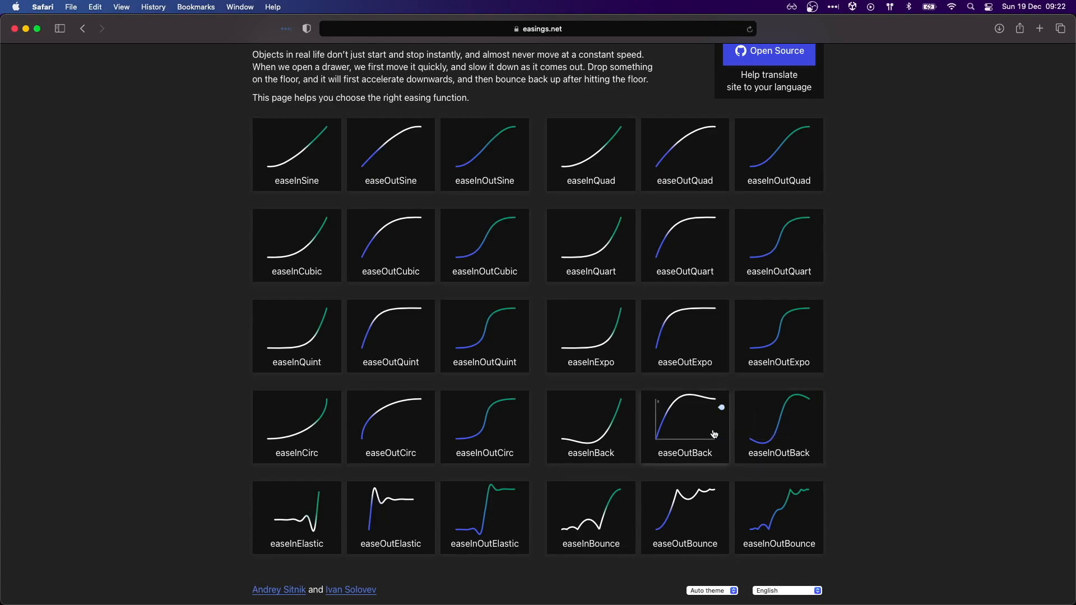
{"action": "mouse_move", "coordinate": [608, 430]}
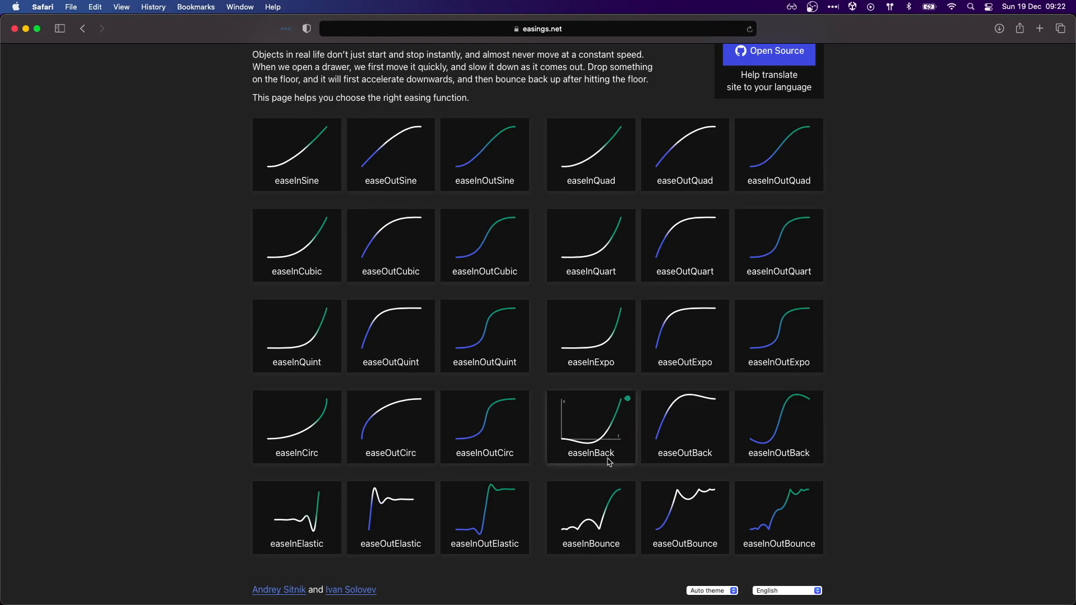
{"action": "mouse_move", "coordinate": [598, 510]}
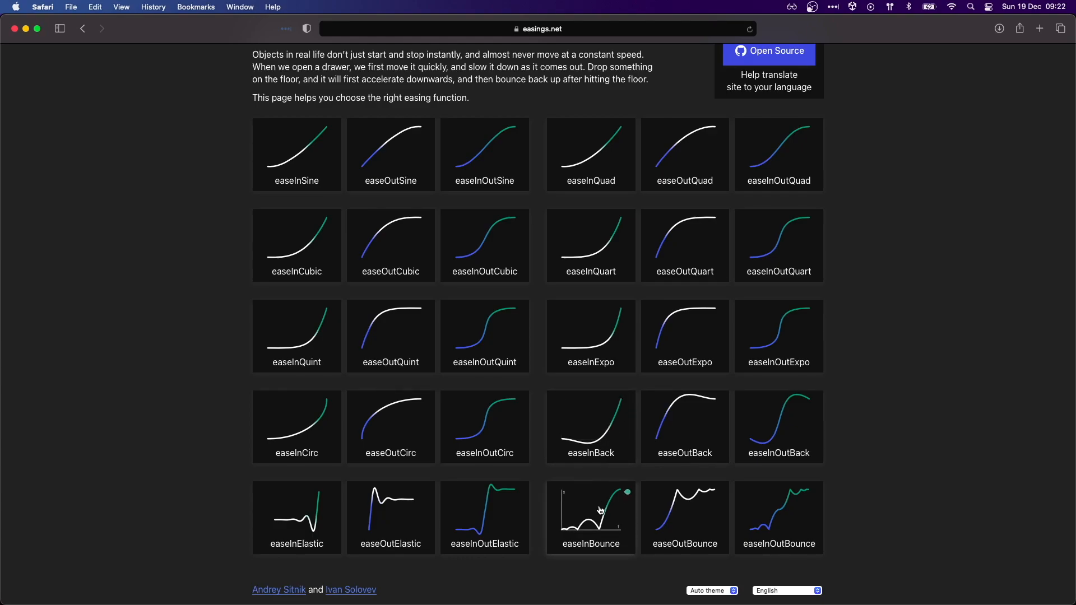
{"action": "mouse_move", "coordinate": [662, 516]}
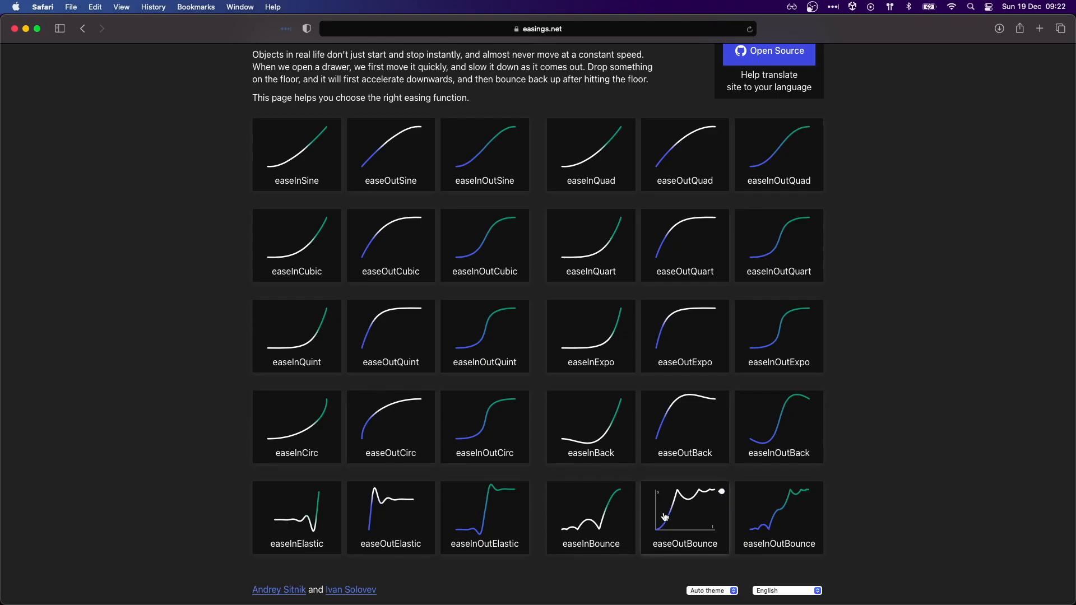
{"action": "mouse_move", "coordinate": [760, 520]}
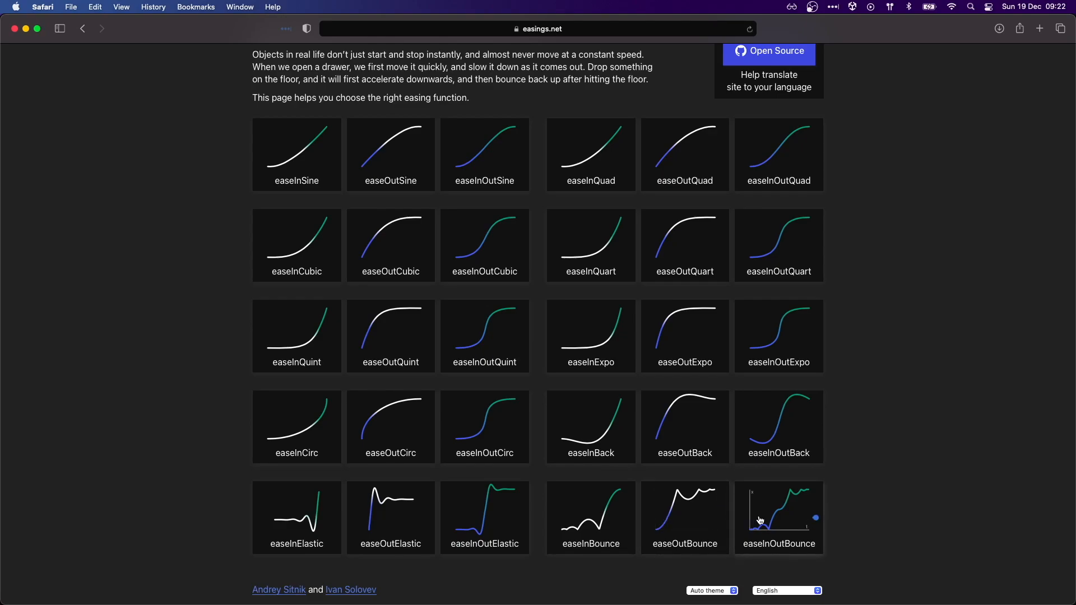
{"action": "mouse_move", "coordinate": [684, 426]}
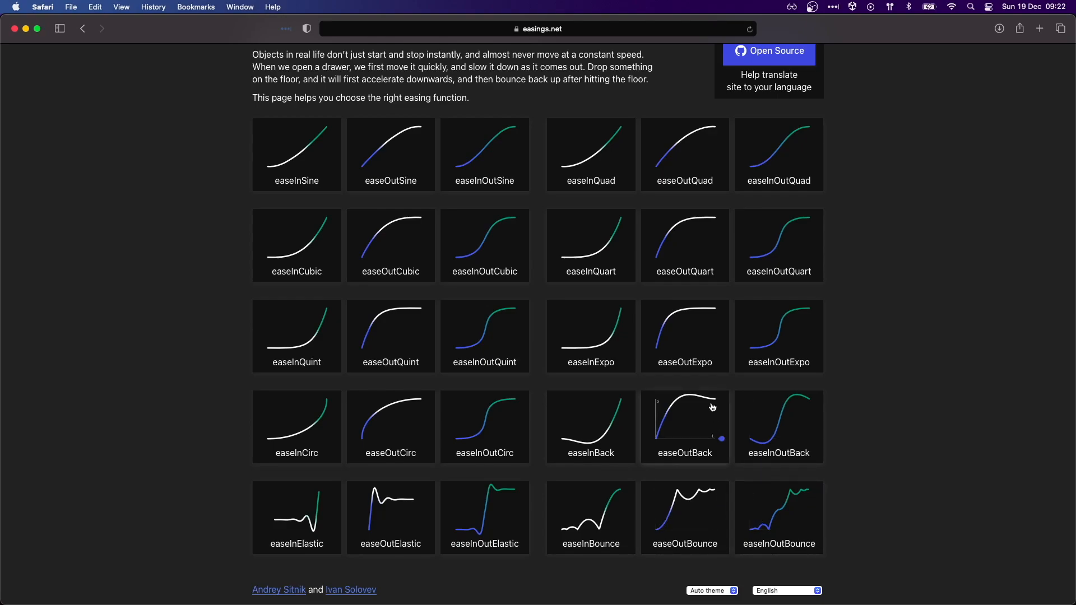
{"action": "mouse_move", "coordinate": [688, 349]}
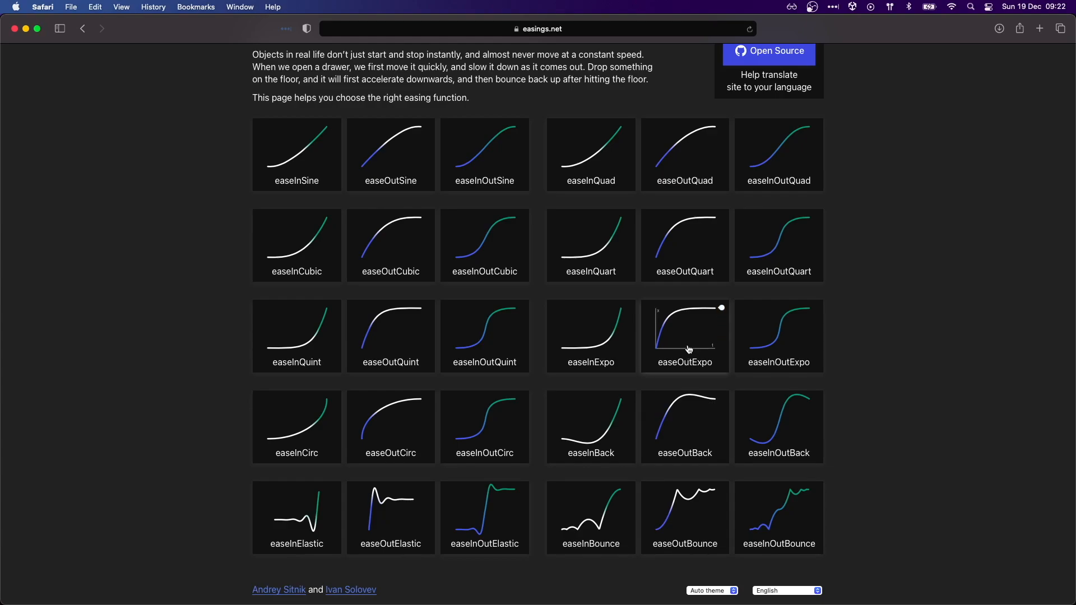
{"action": "mouse_move", "coordinate": [766, 304]}
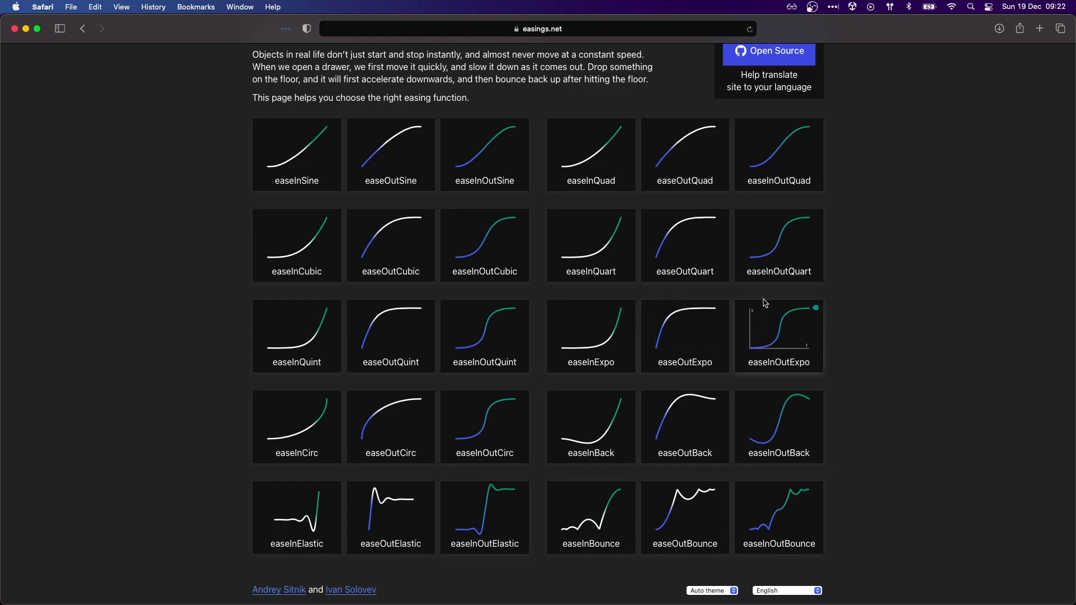
{"action": "mouse_move", "coordinate": [763, 268]}
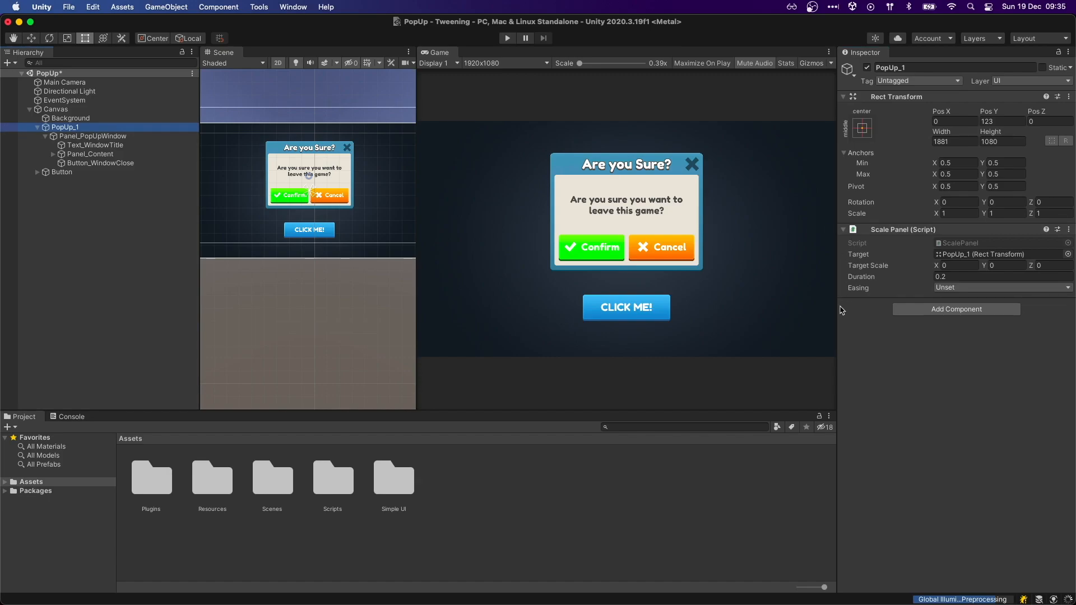
{"action": "mouse_move", "coordinate": [982, 291]}
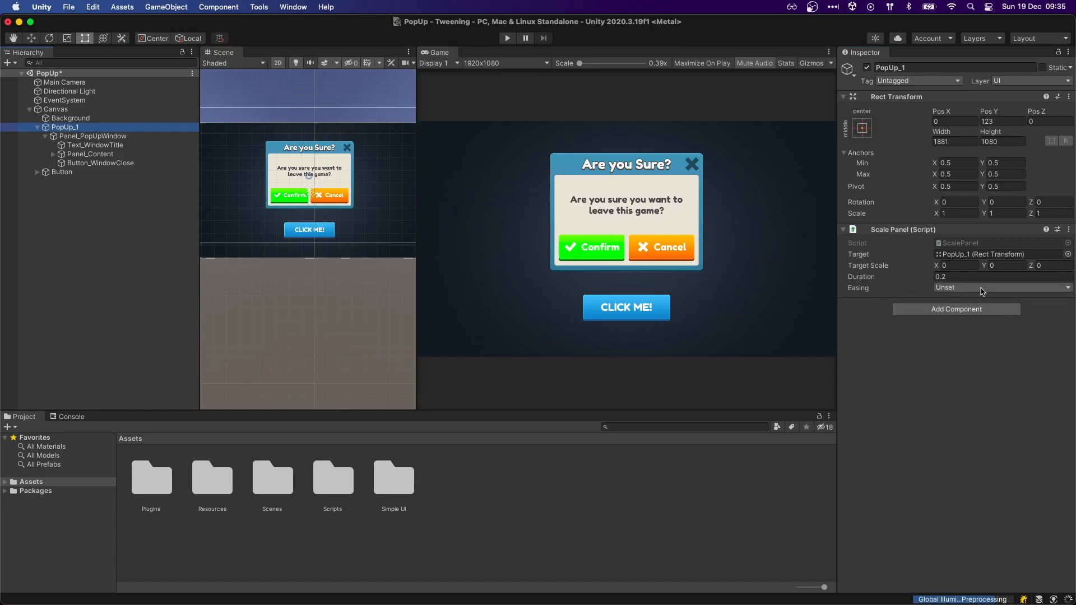
Run the scene to test the popup, then stop it.
{"action": "left_click", "coordinate": [999, 287]}
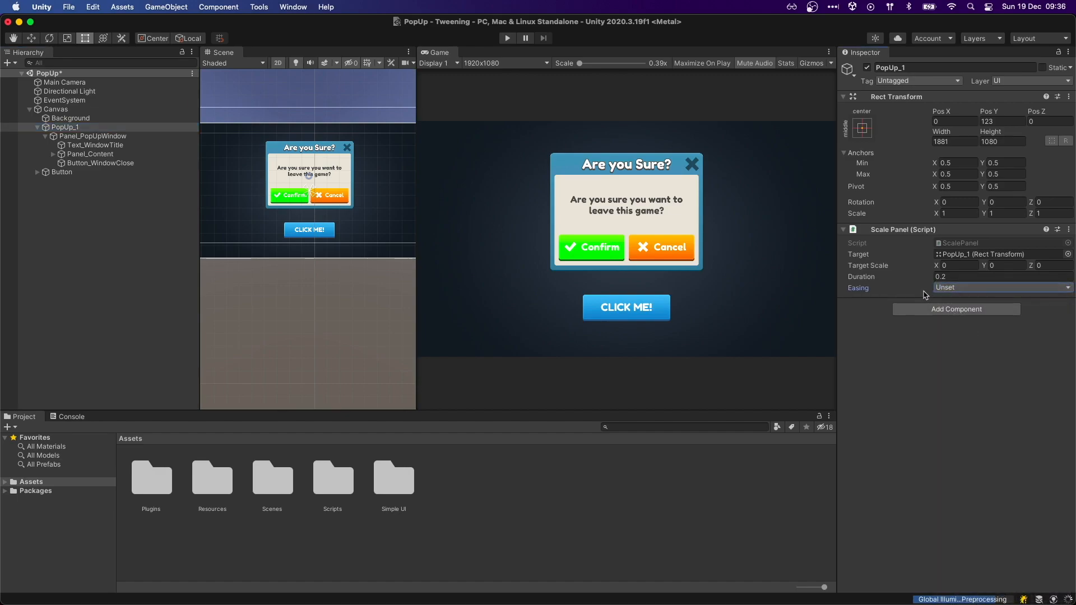
{"action": "left_click", "coordinate": [61, 172]}
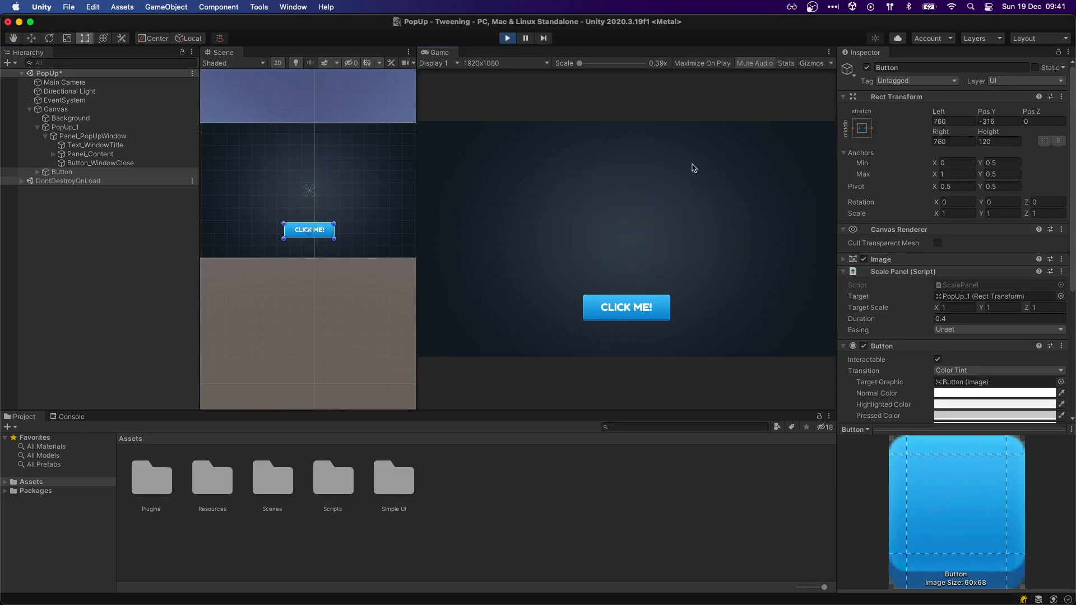
{"action": "left_click", "coordinate": [625, 307]}
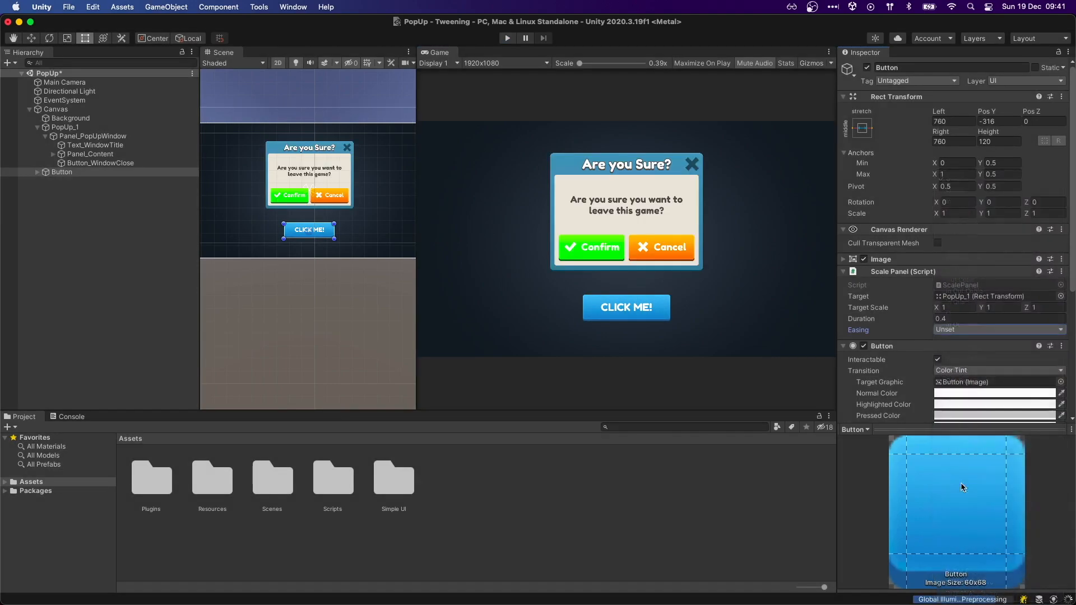
Select PopUp_1 and list the Scale Panel's available easing types.
{"action": "left_click", "coordinate": [997, 330]}
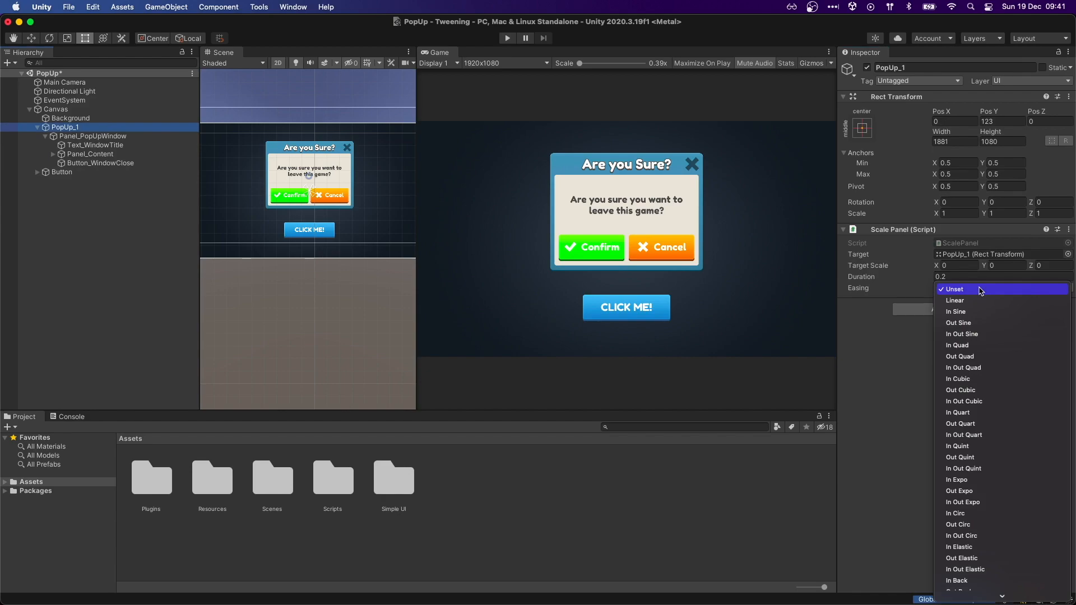
{"action": "left_click", "coordinate": [956, 581]}
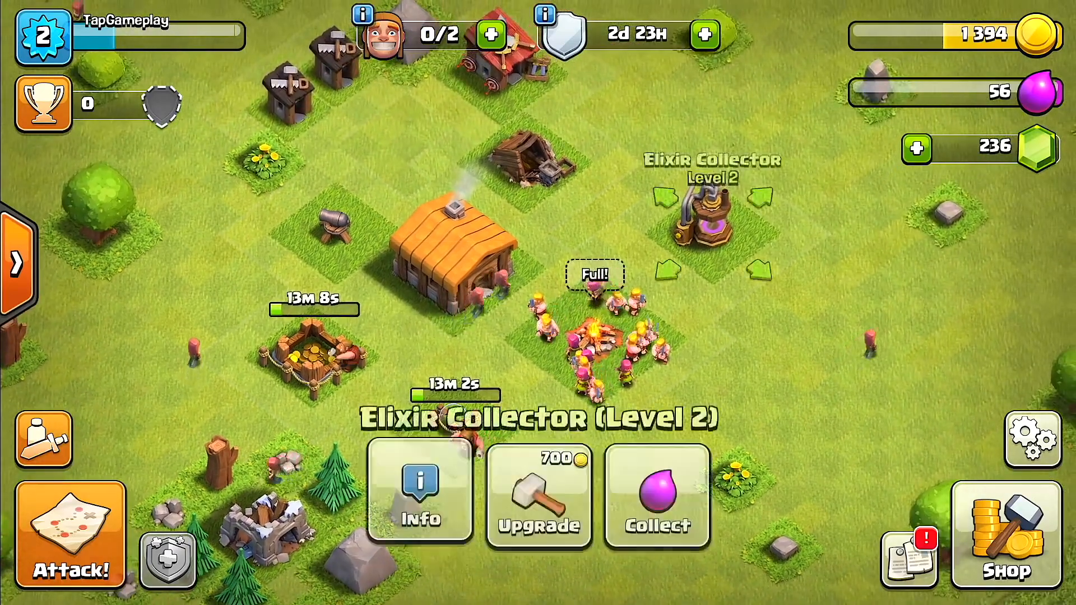
Collect elixir from the full Elixir Collector, raising elixir to 59.
{"action": "left_click", "coordinate": [655, 498]}
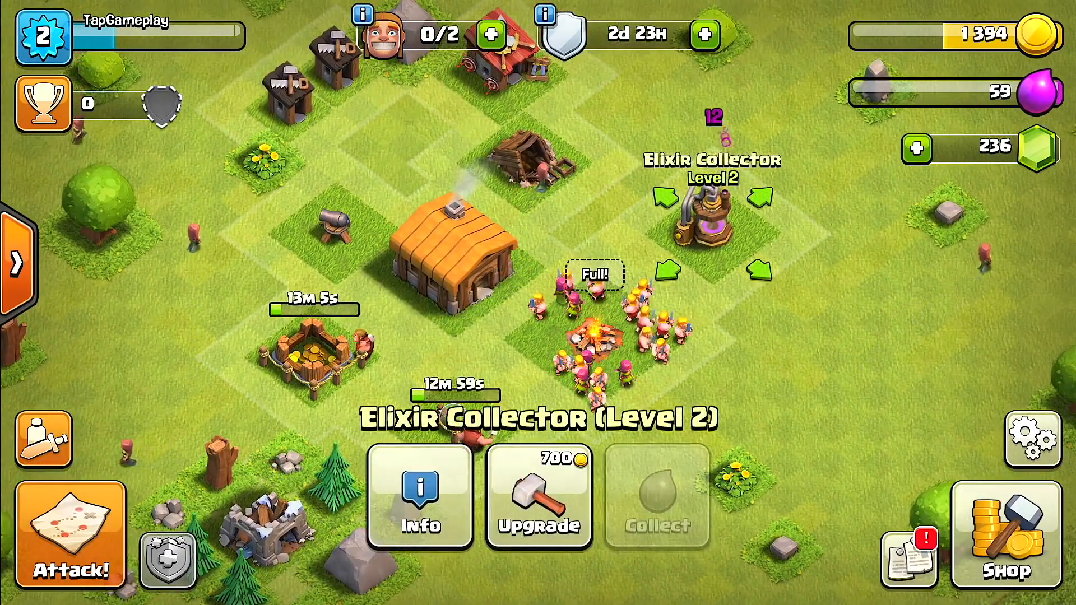
{"action": "left_click", "coordinate": [539, 494]}
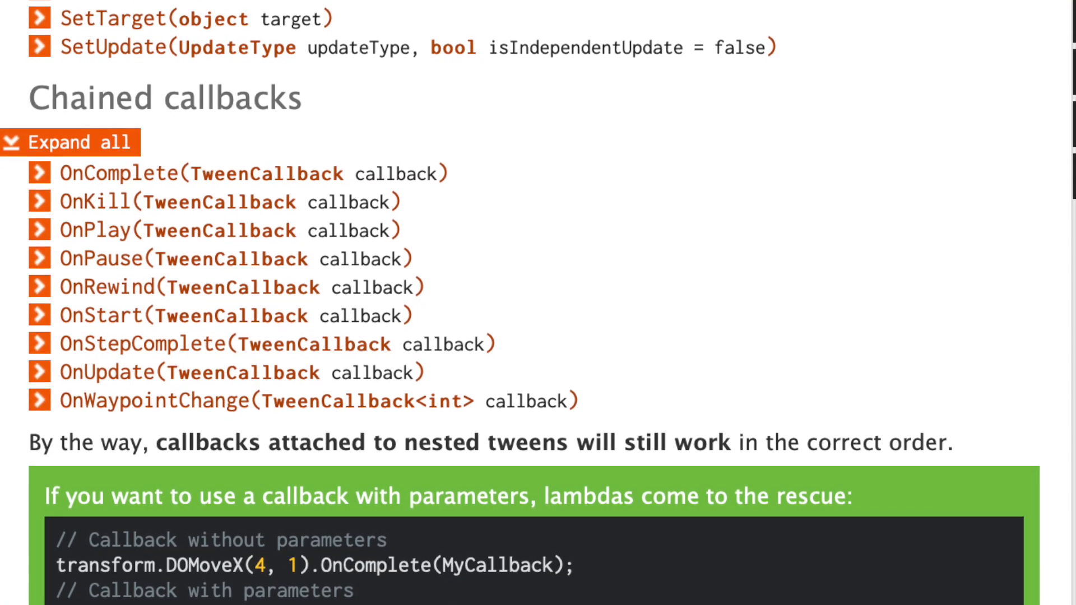
Scroll the DOTween docs to the Chained callbacks list (OnComplete, OnKill, OnPlay).
{"action": "scroll", "scroll_direction": "down", "scroll_amount": 3}
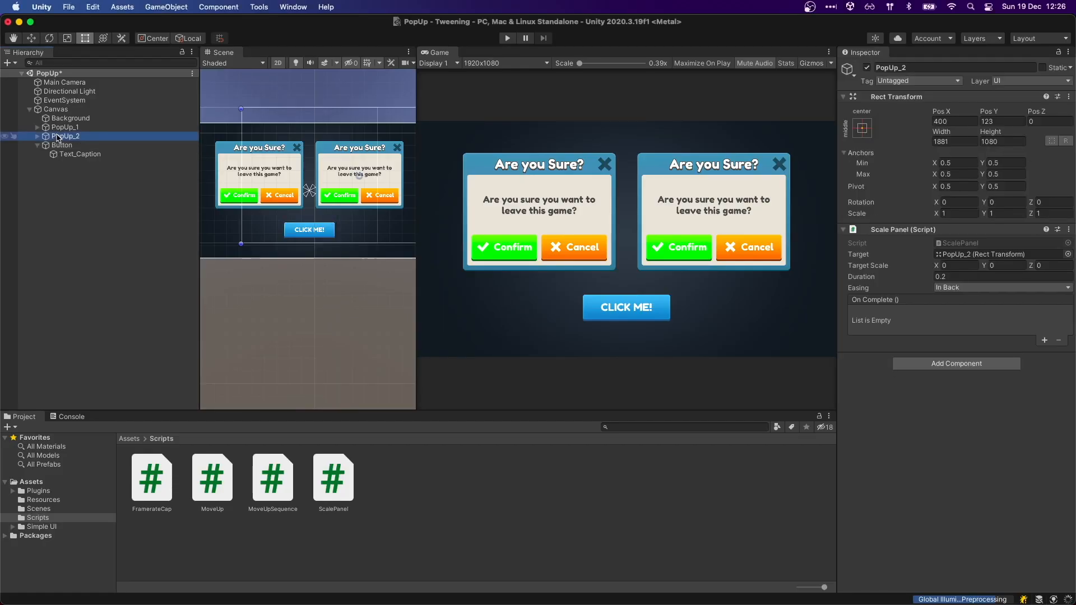
{"action": "mouse_move", "coordinate": [78, 245]}
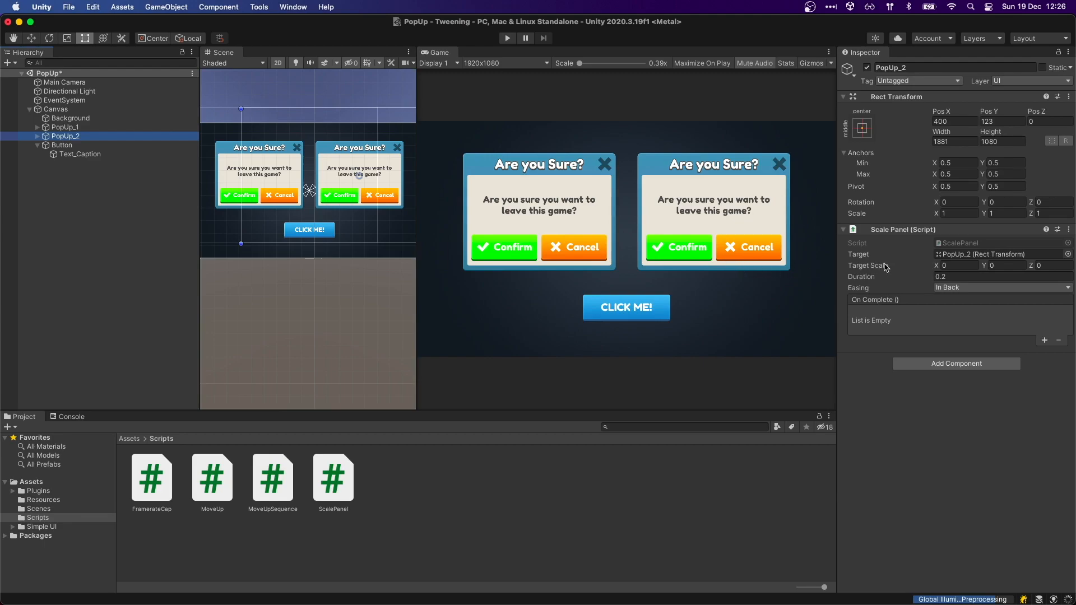
On the Button, give the first Scale Panel an On Complete entry calling ScalePanel.Scale.
{"action": "left_click", "coordinate": [60, 144]}
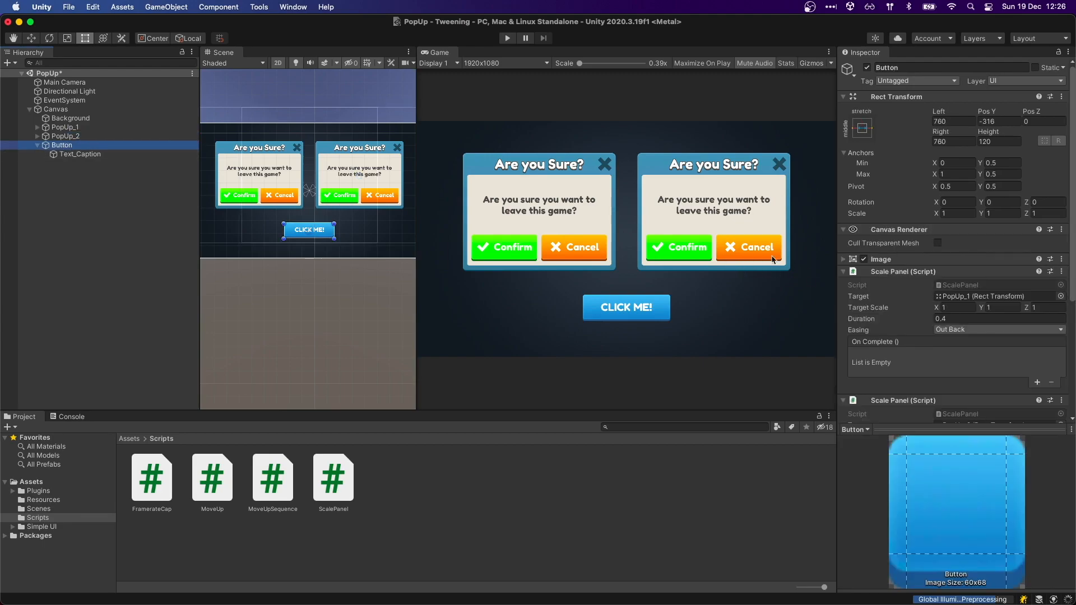
{"action": "scroll", "scroll_direction": "down", "scroll_amount": 3}
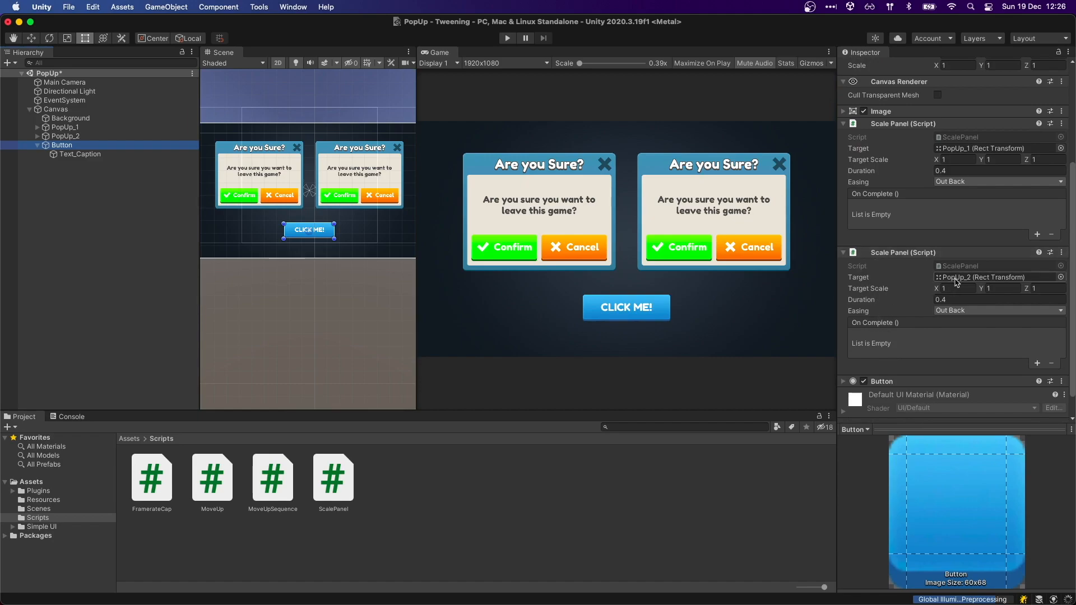
{"action": "left_click", "coordinate": [1036, 234]}
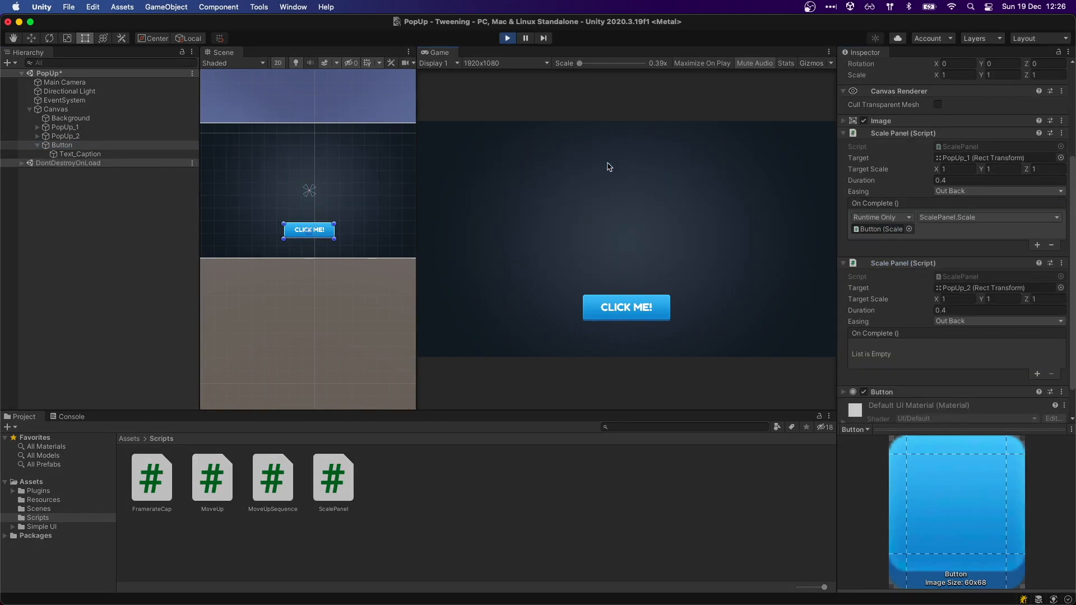
Stop the running scene before moving to the Shop scene.
{"action": "left_click", "coordinate": [626, 307]}
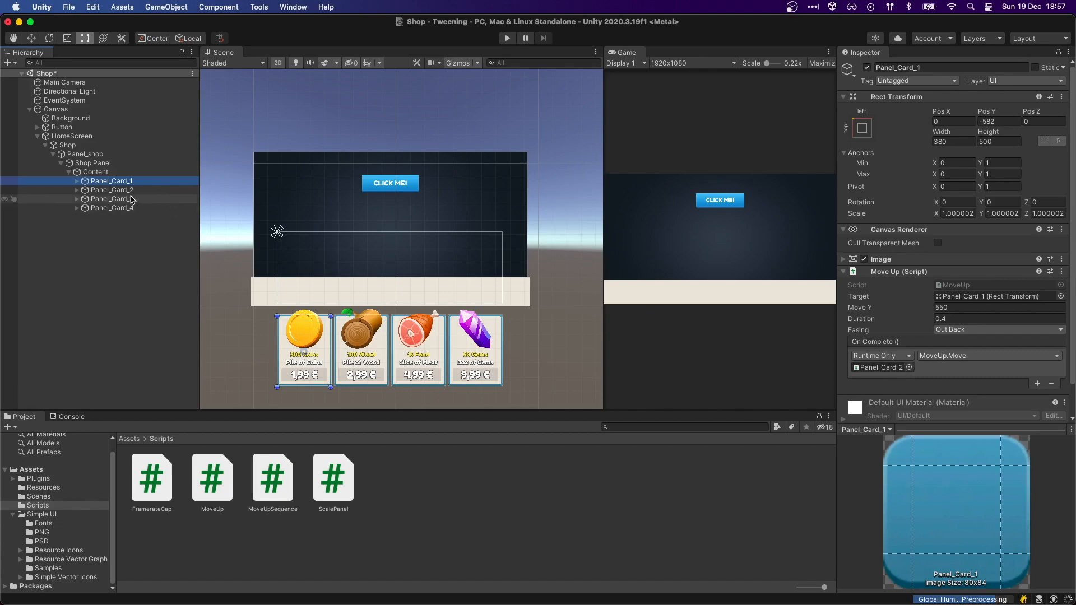
{"action": "left_click", "coordinate": [111, 191]}
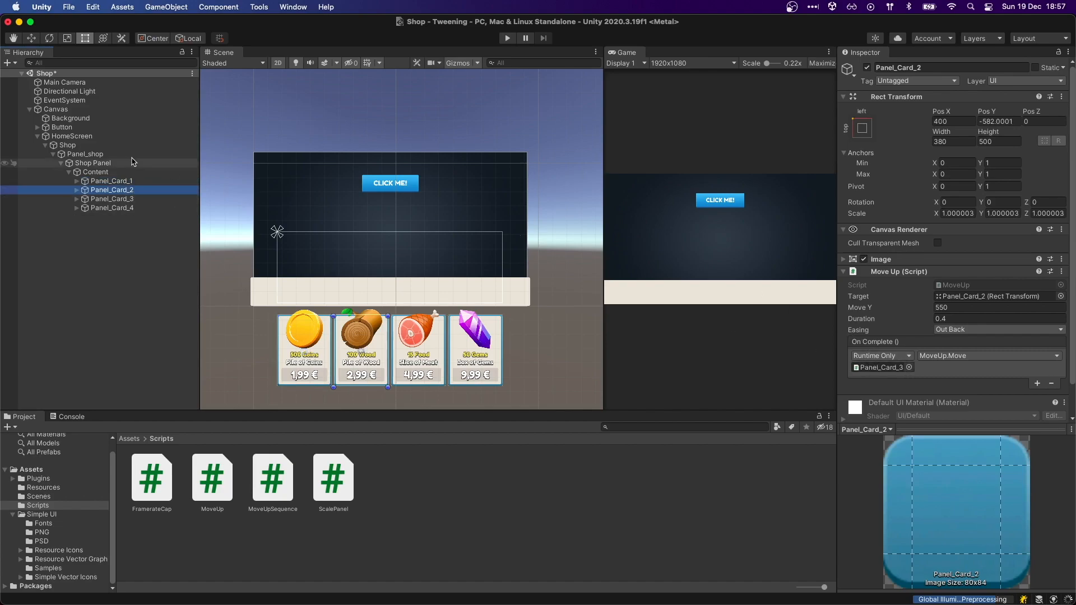
{"action": "left_click", "coordinate": [111, 199]}
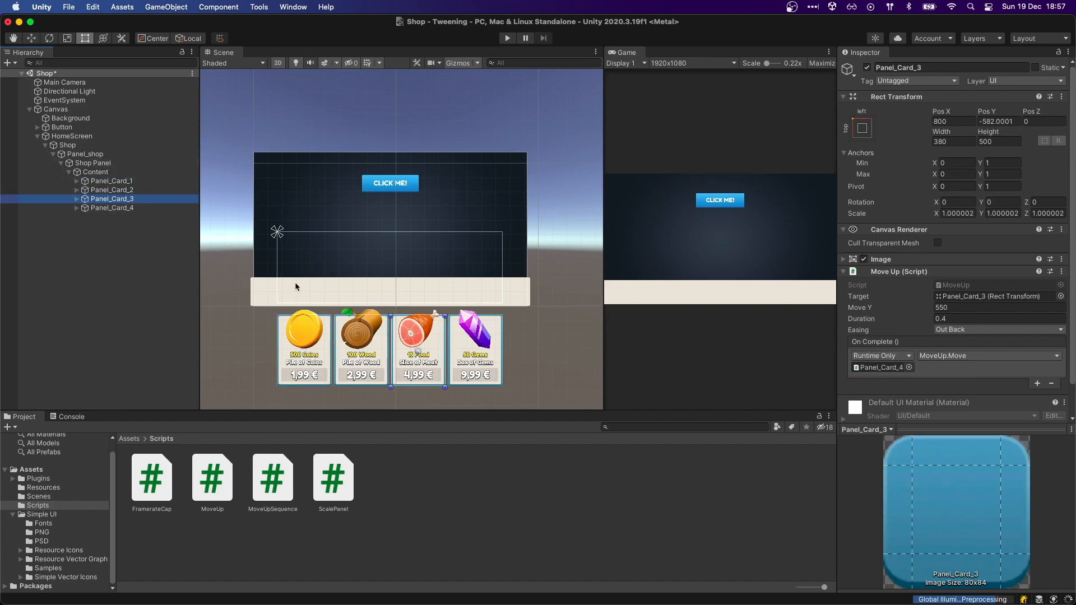
{"action": "left_click", "coordinate": [61, 127]}
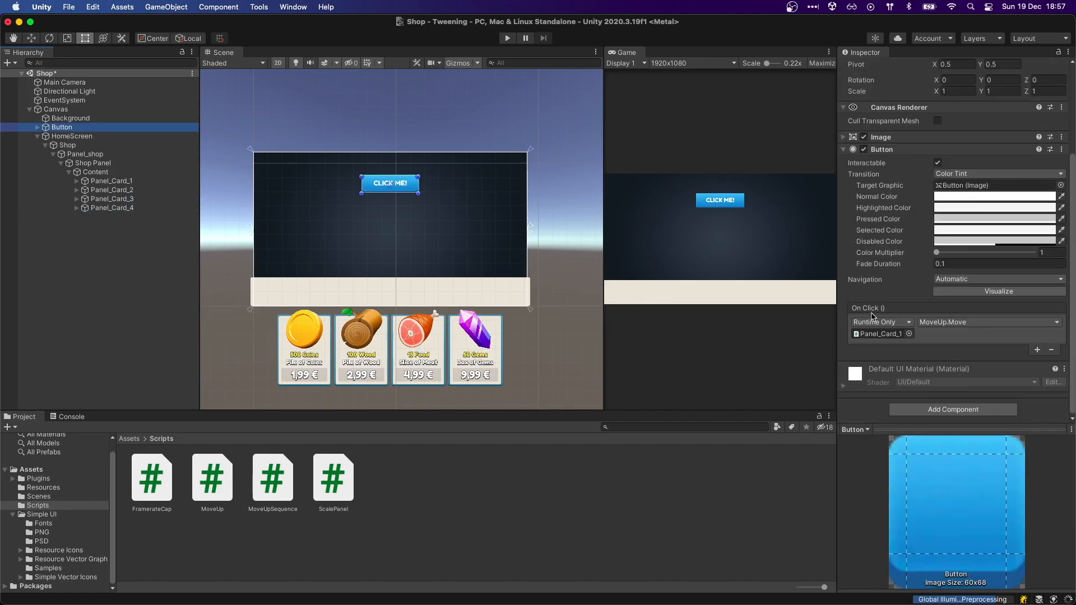
{"action": "mouse_move", "coordinate": [927, 329]}
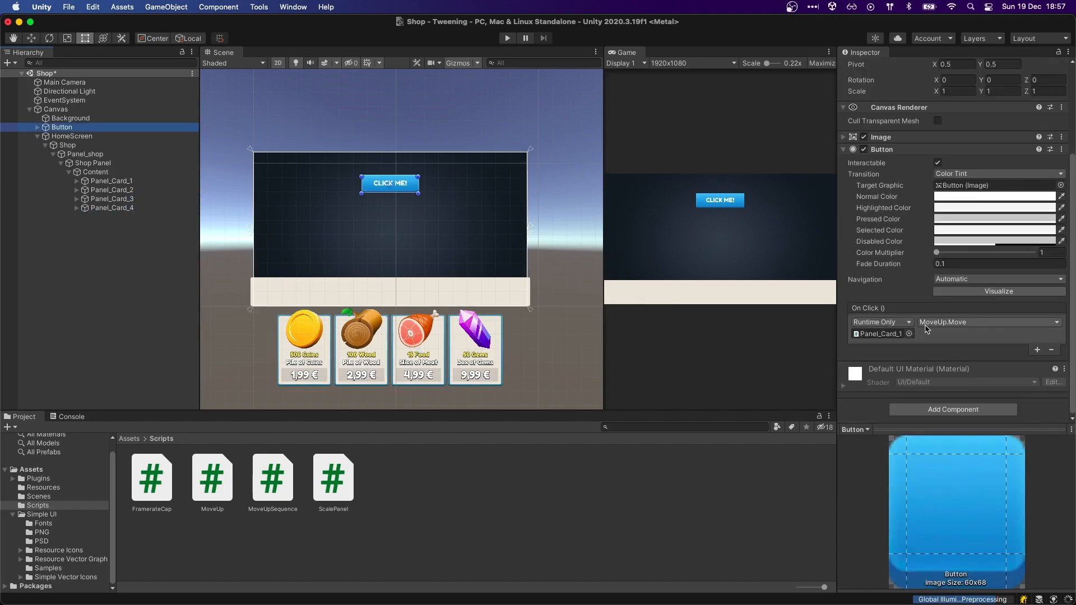
{"action": "mouse_move", "coordinate": [504, 49]}
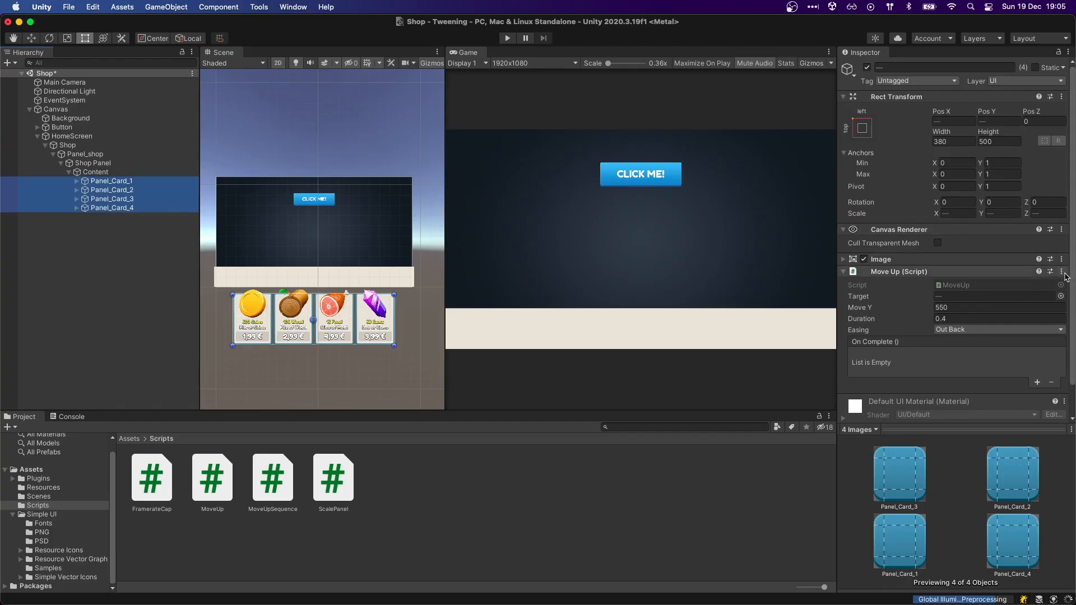
Wire the Button's On Click to MoveUpSequence.Move and press CLICK ME to slide the cards up.
{"action": "left_click", "coordinate": [1061, 271]}
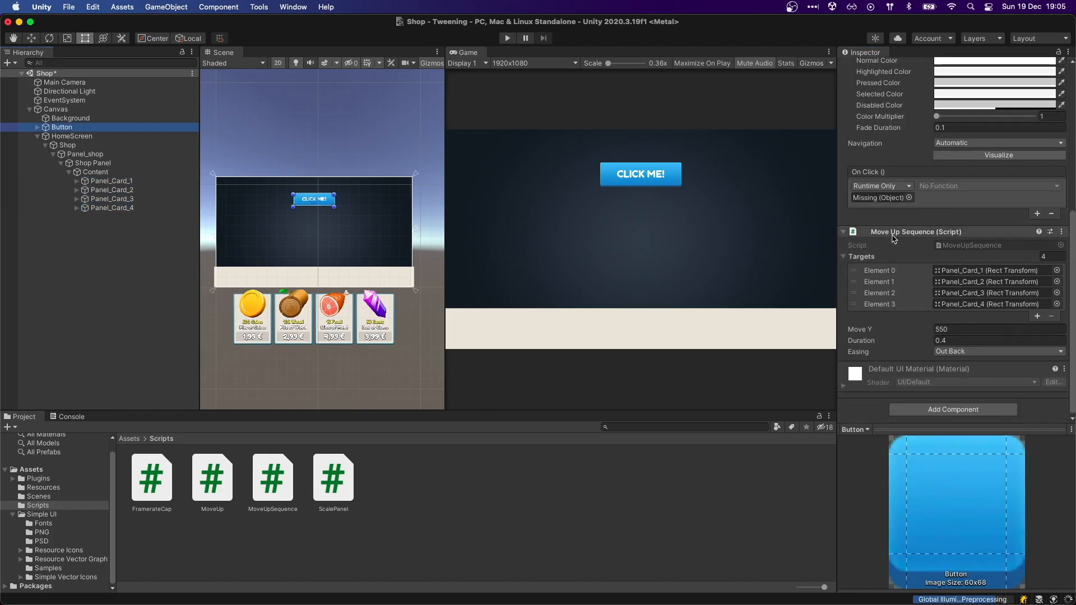
{"action": "left_click", "coordinate": [988, 185]}
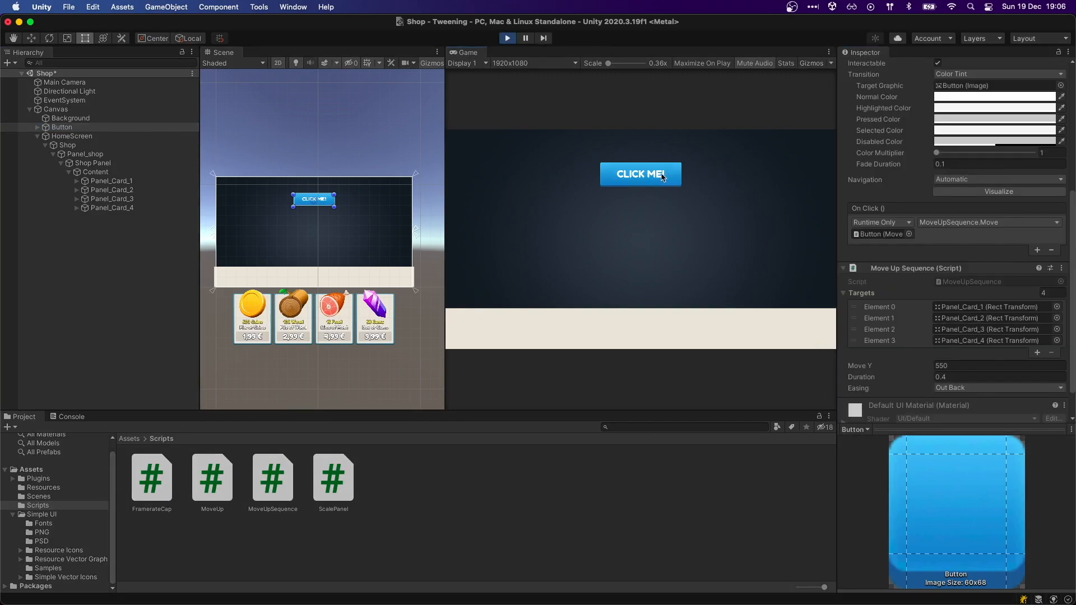
{"action": "left_click", "coordinate": [640, 173]}
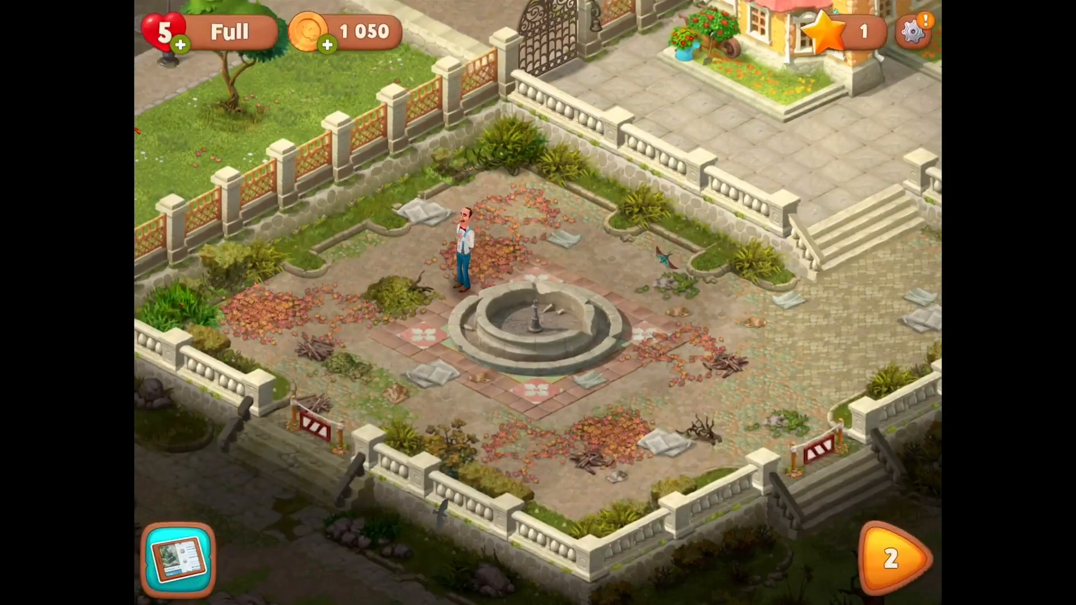
Complete the Install benches task with the blue-cushioned wooden bench and close the list.
{"action": "left_click", "coordinate": [178, 558]}
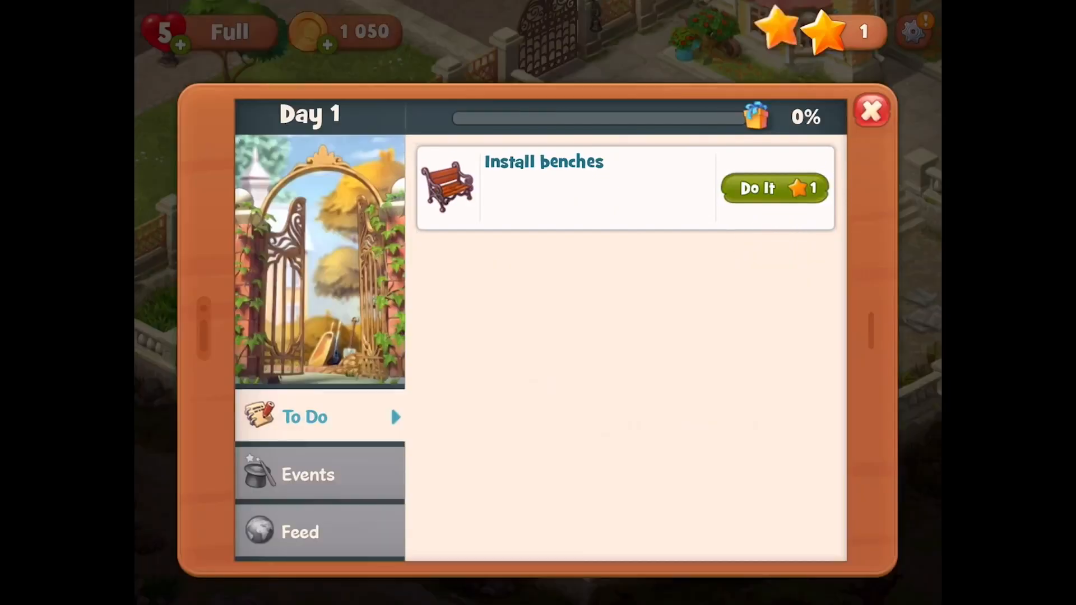
{"action": "left_click", "coordinate": [775, 188]}
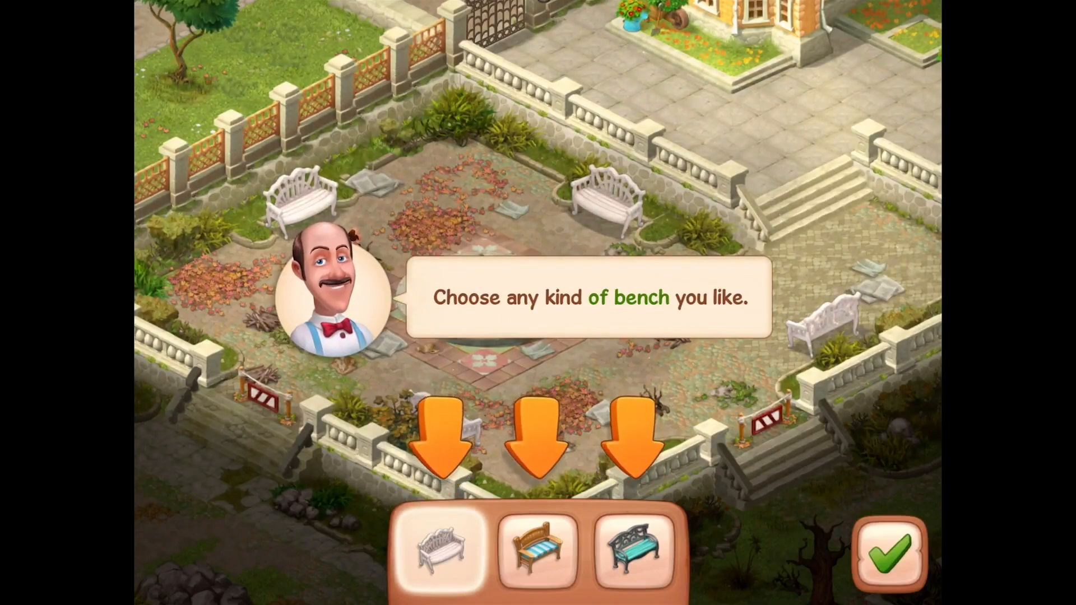
{"action": "left_click", "coordinate": [536, 552]}
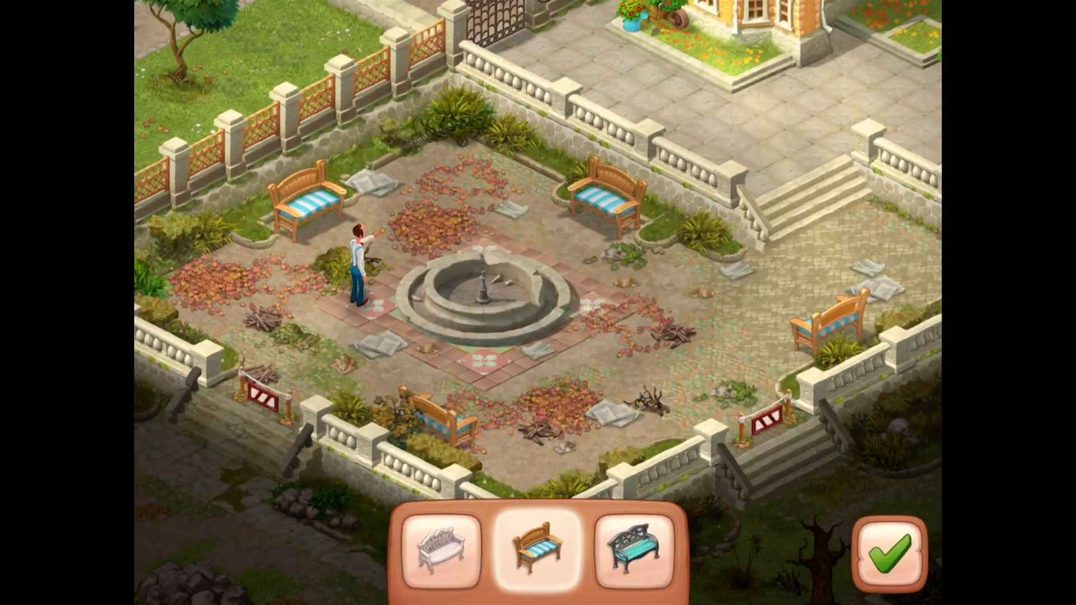
{"action": "left_click", "coordinate": [634, 549]}
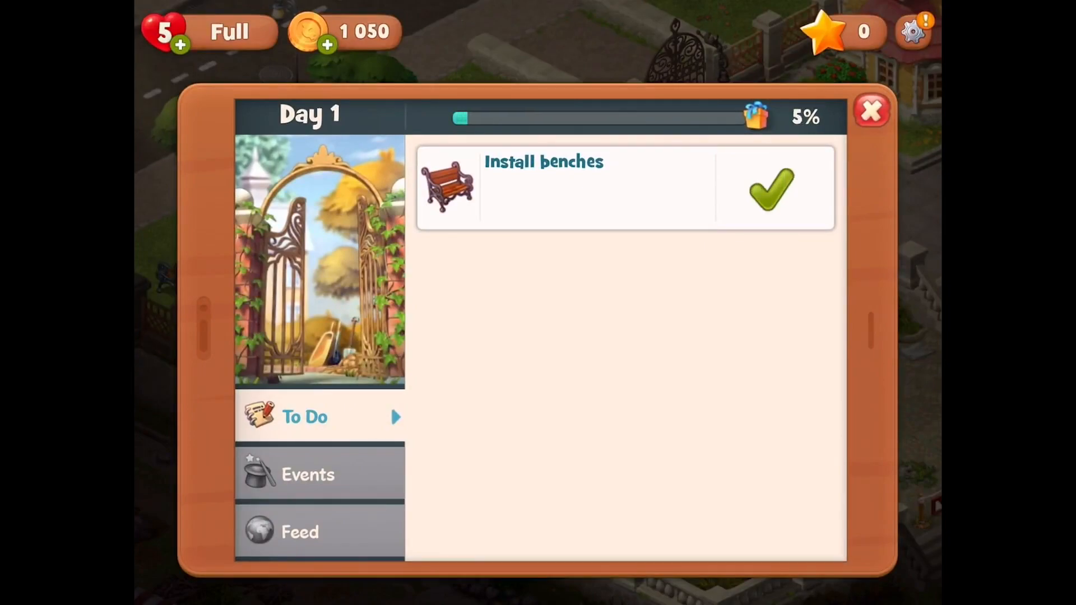
{"action": "left_click", "coordinate": [770, 187]}
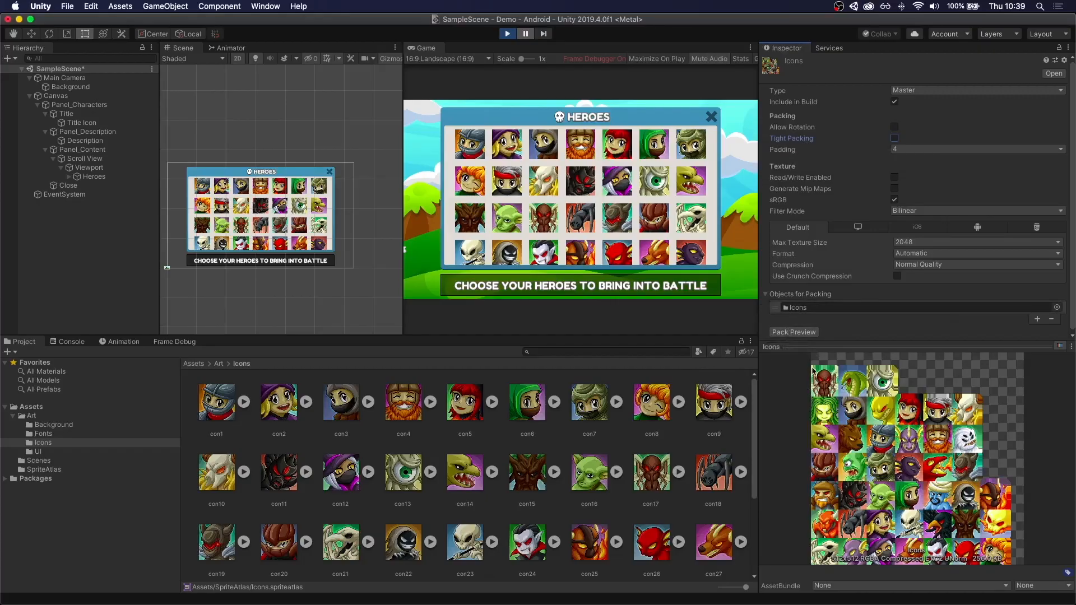
{"action": "mouse_move", "coordinate": [802, 362]}
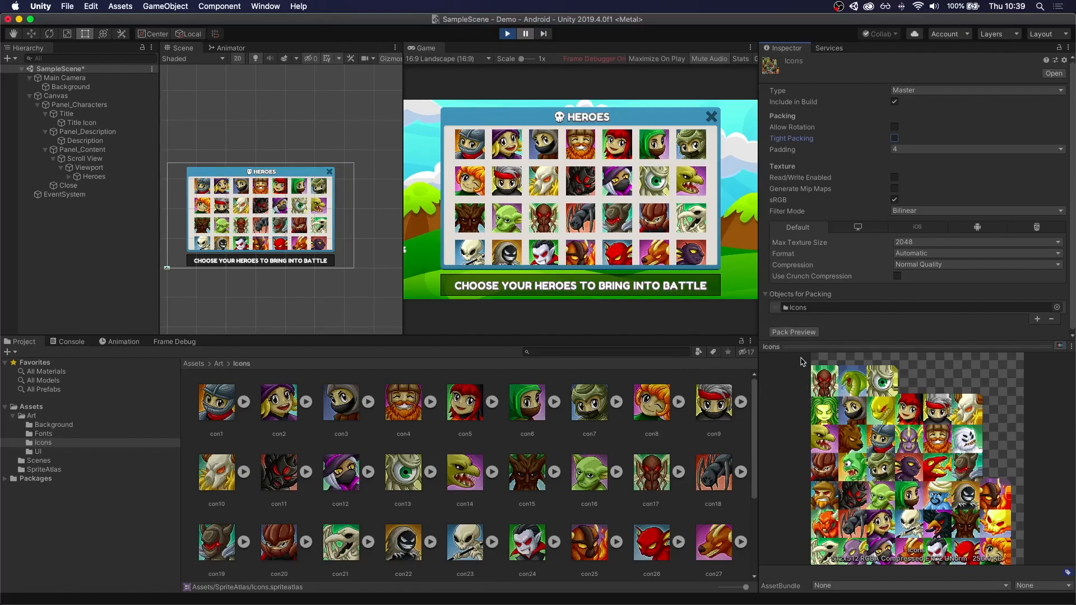